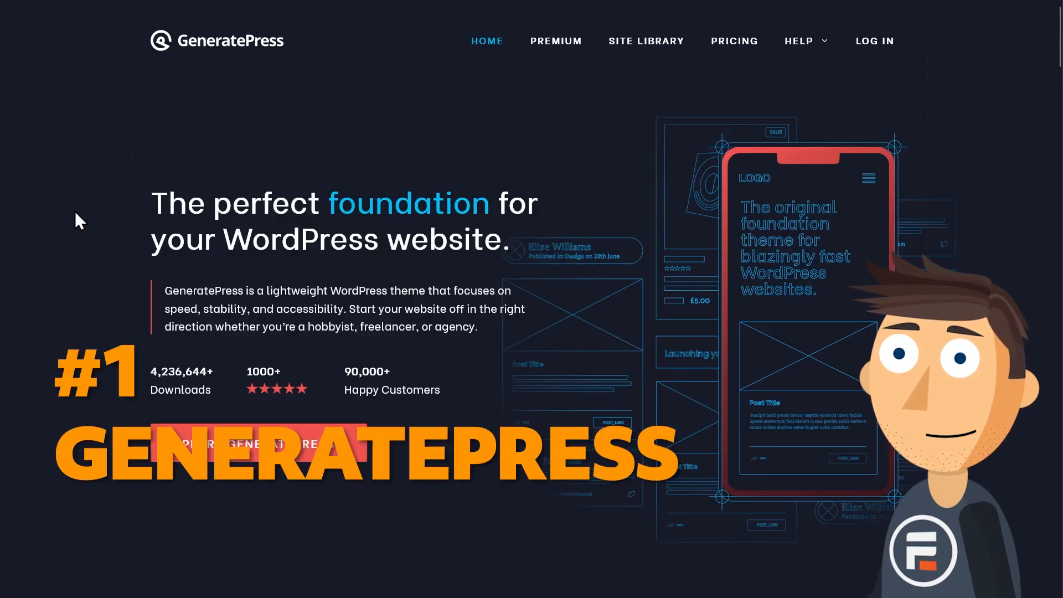
Scroll the GeneratePress homepage past free, premium and speed-test highlights to 'Kickstart your next website'
scroll("down", 3)
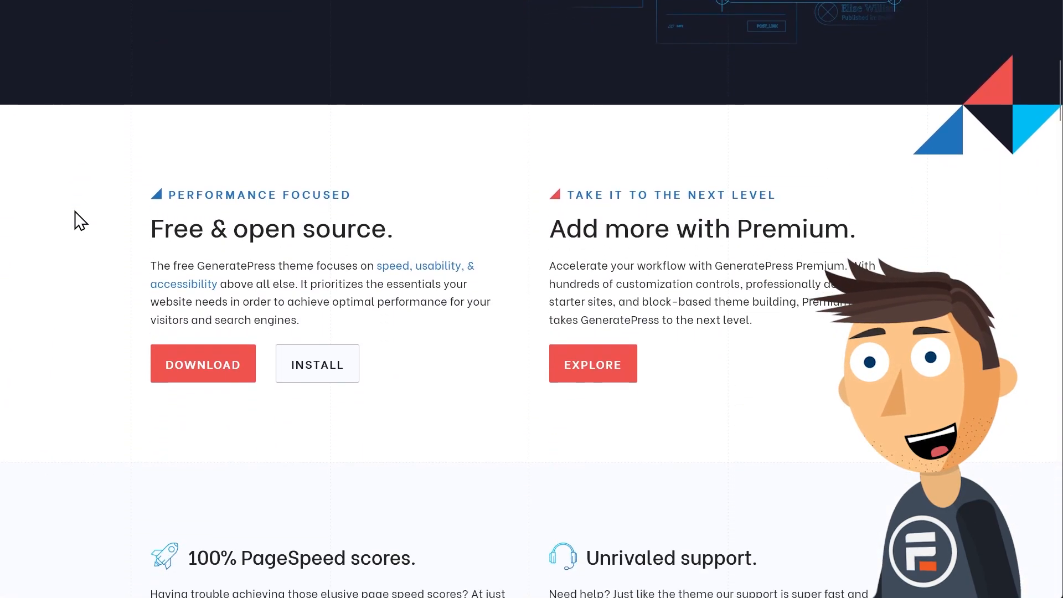
scroll("down", 3)
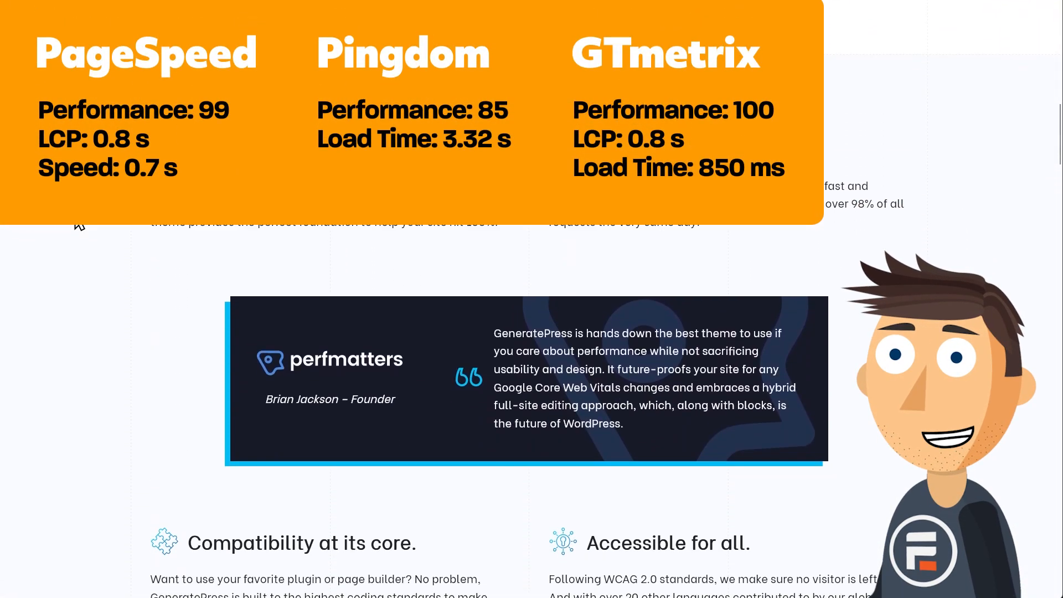
scroll("down", 3)
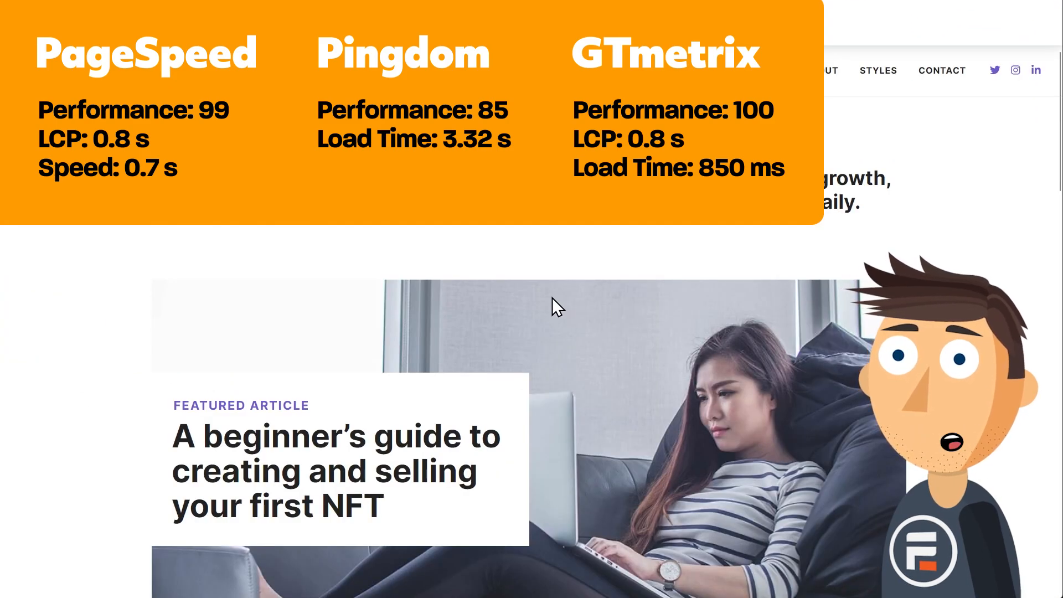
scroll("down", 3)
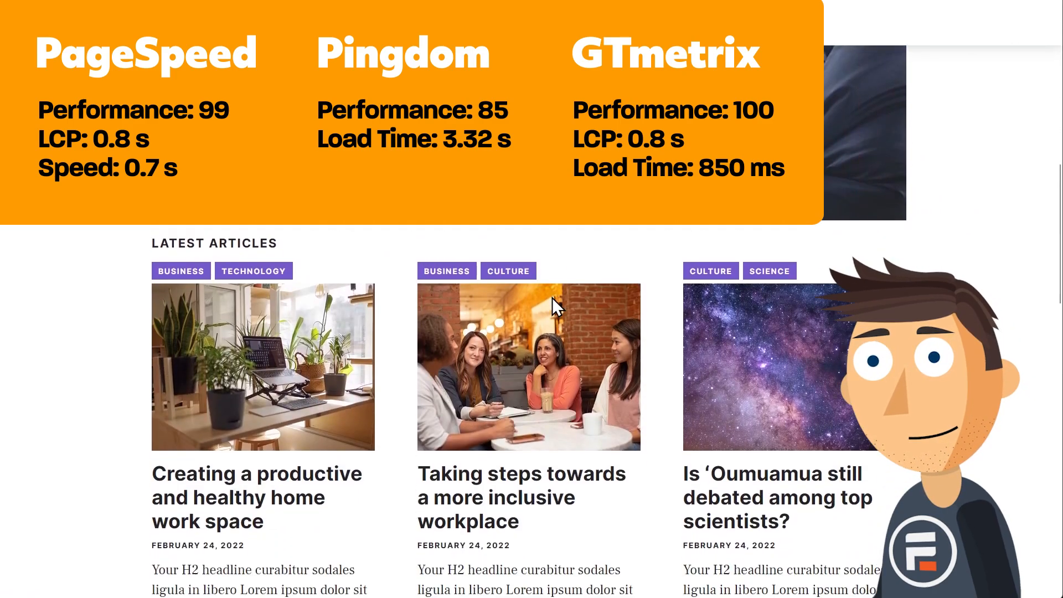
scroll("down", 3)
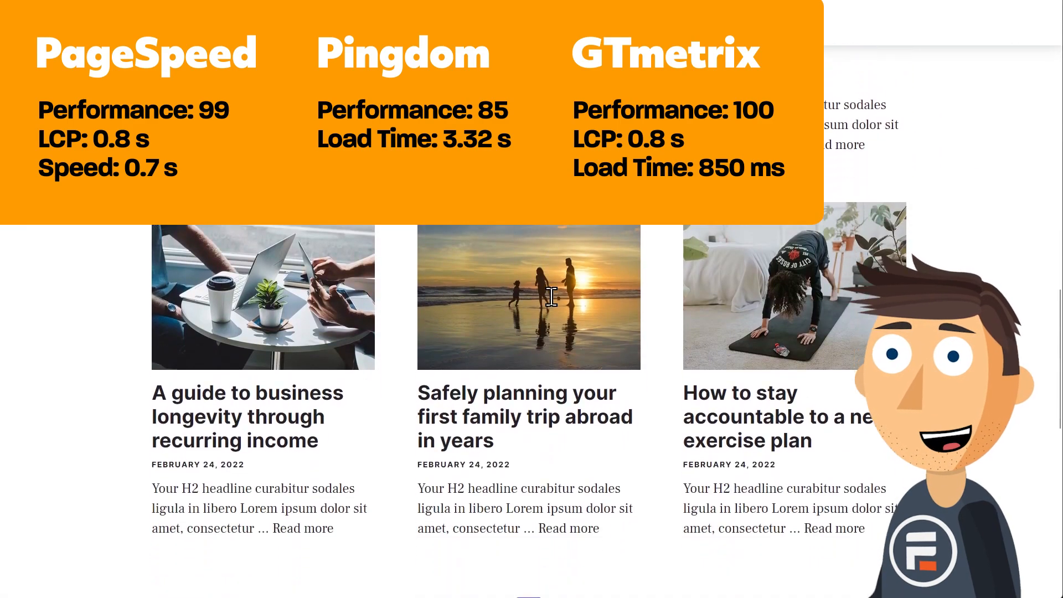
scroll("down", 3)
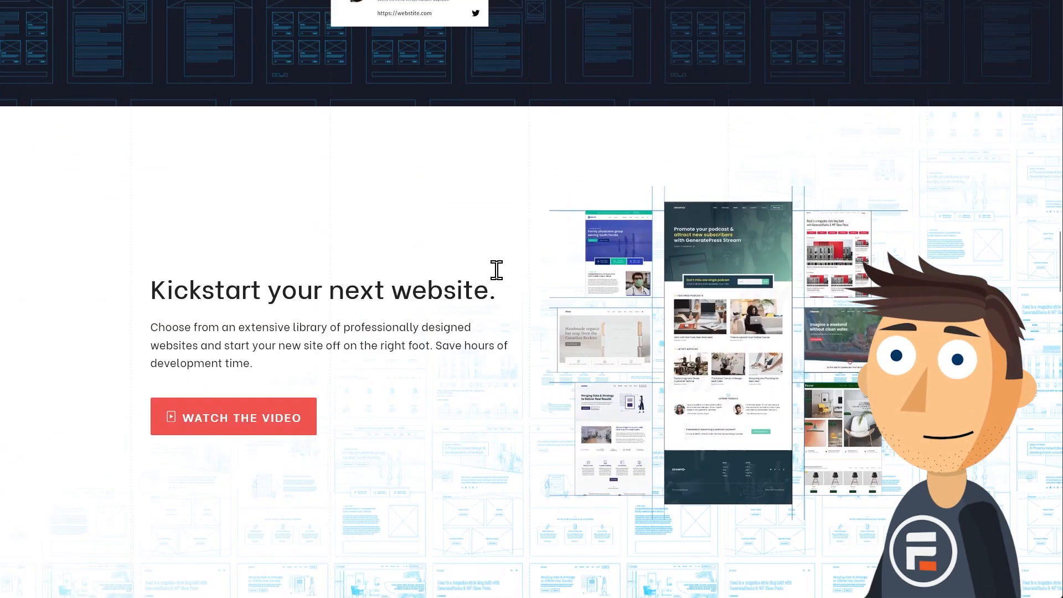
Preview the Marketer starter site from the library and scroll through 'The Fastest WordPress Theme' post
scroll("down", 3)
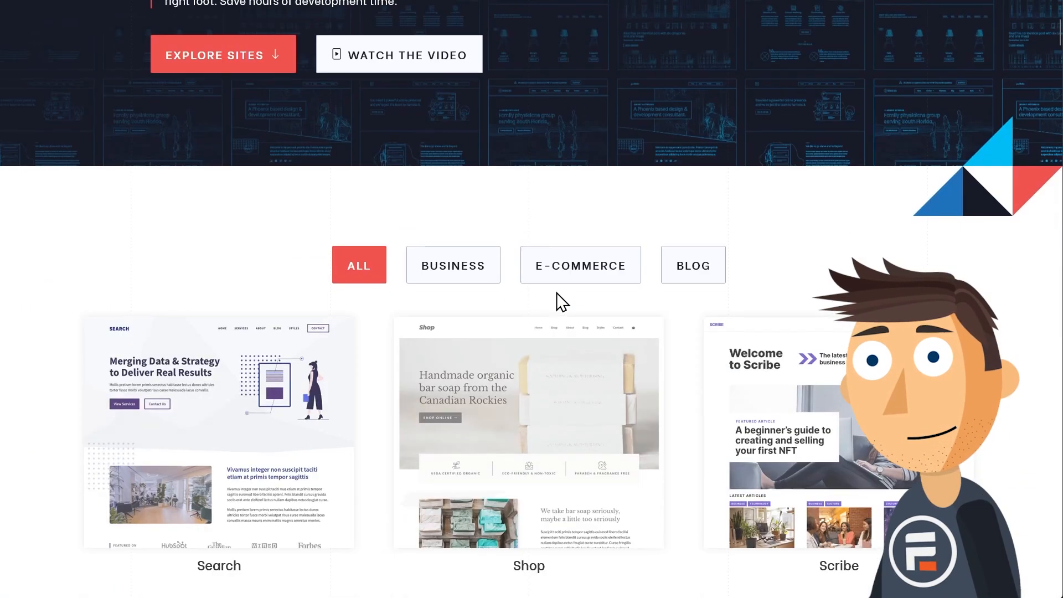
left_click(693, 263)
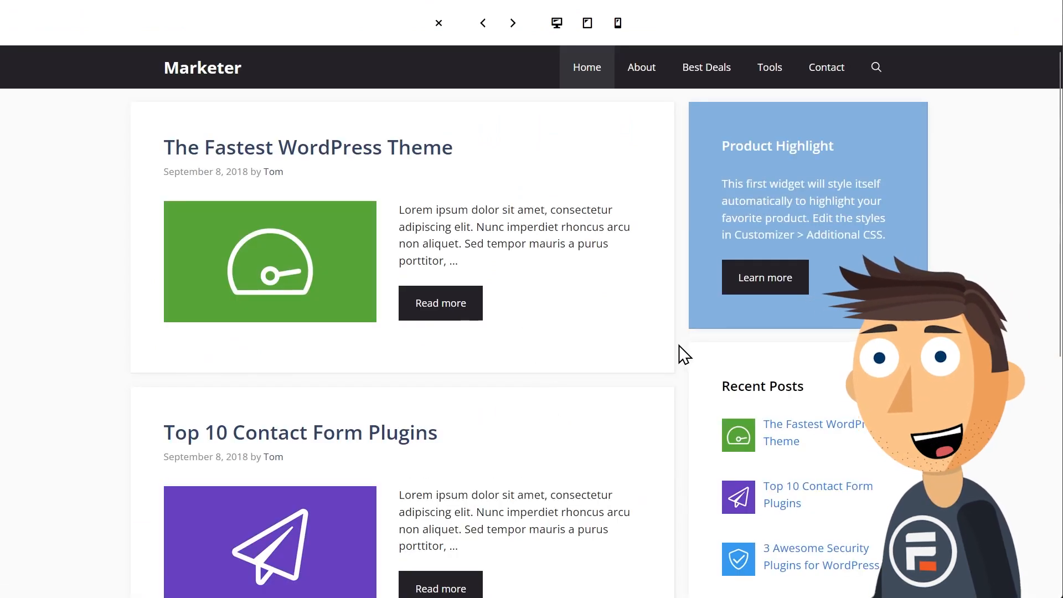
scroll("down", 3)
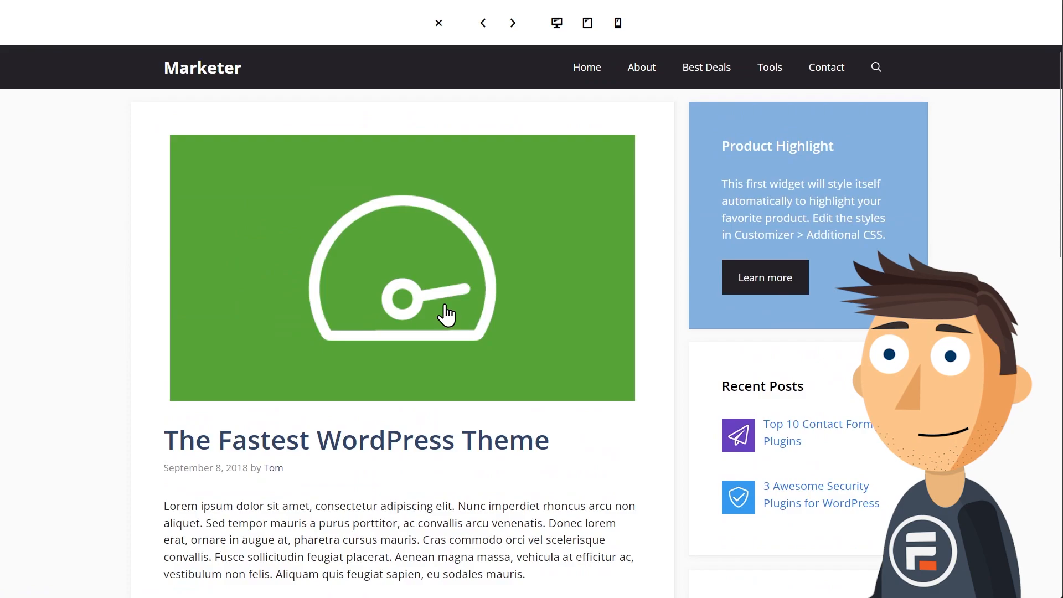
scroll("down", 3)
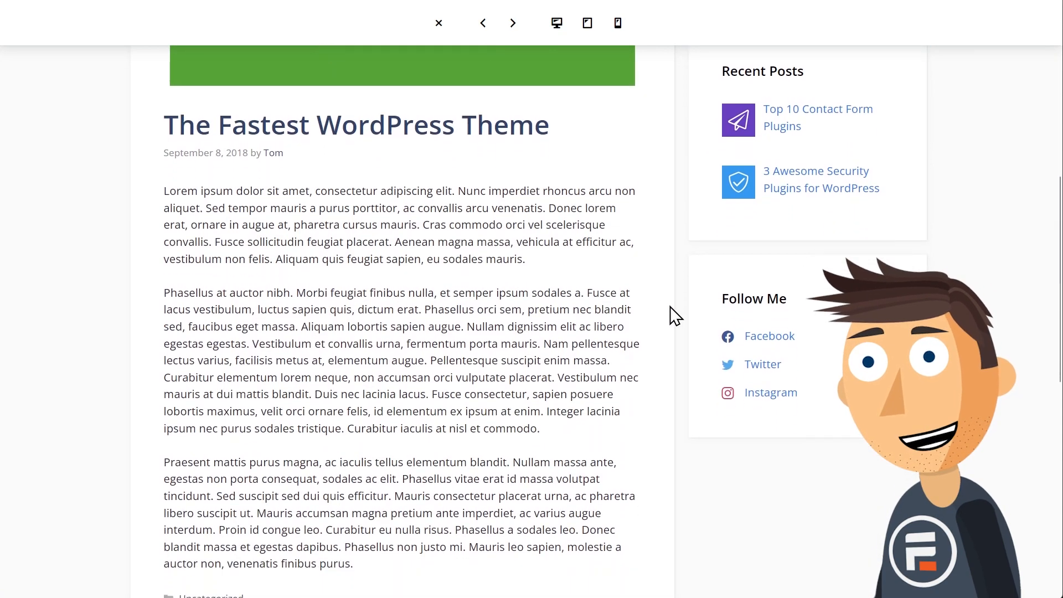
scroll("down", 3)
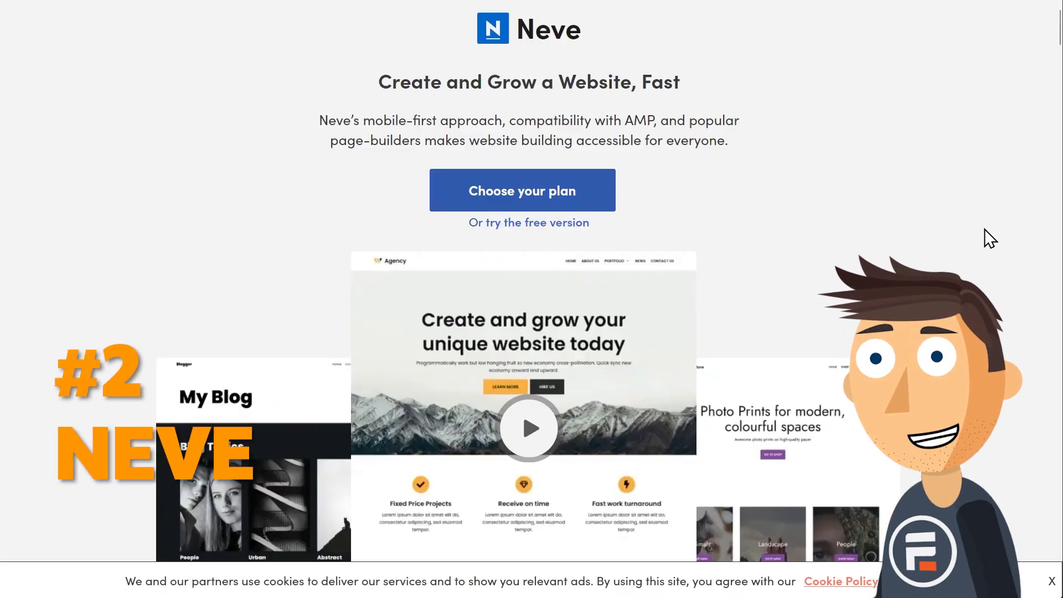
Scroll the Neve page past Theme Features and speed stats to the WooCommerce checkout layouts
scroll("down", 3)
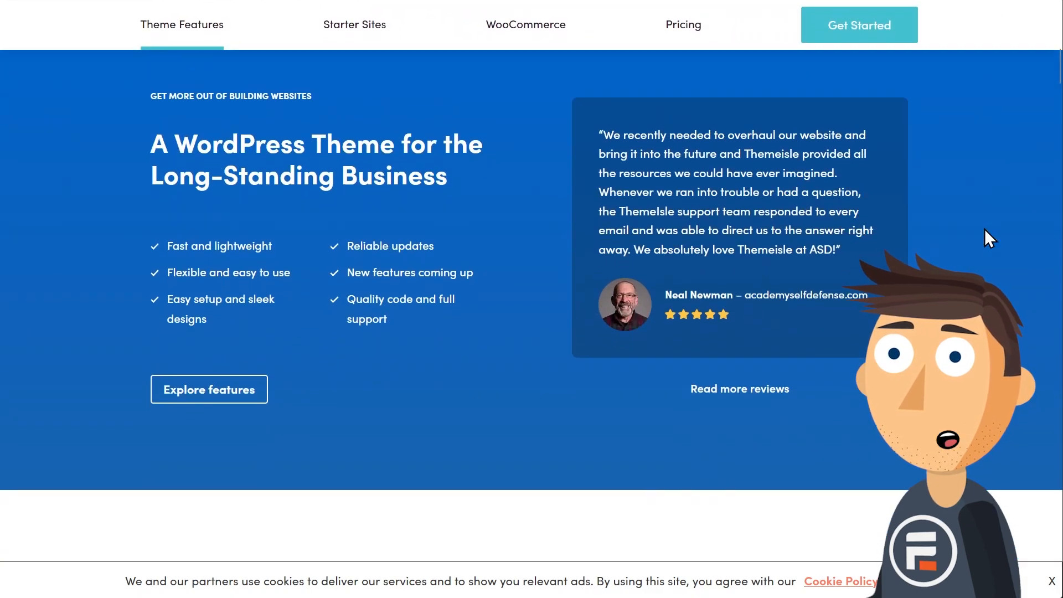
scroll("down", 3)
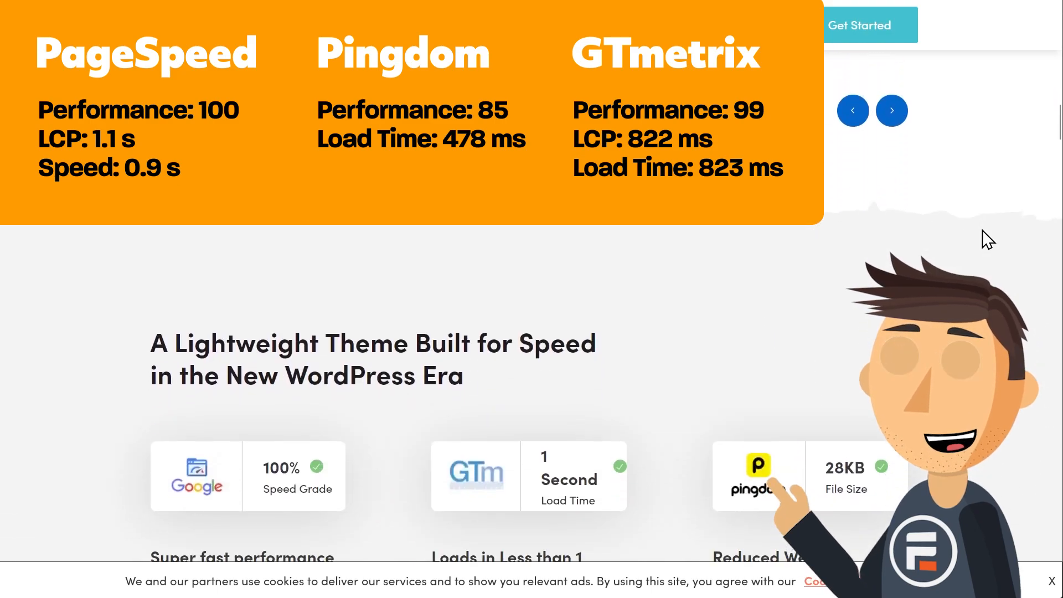
scroll("down", 3)
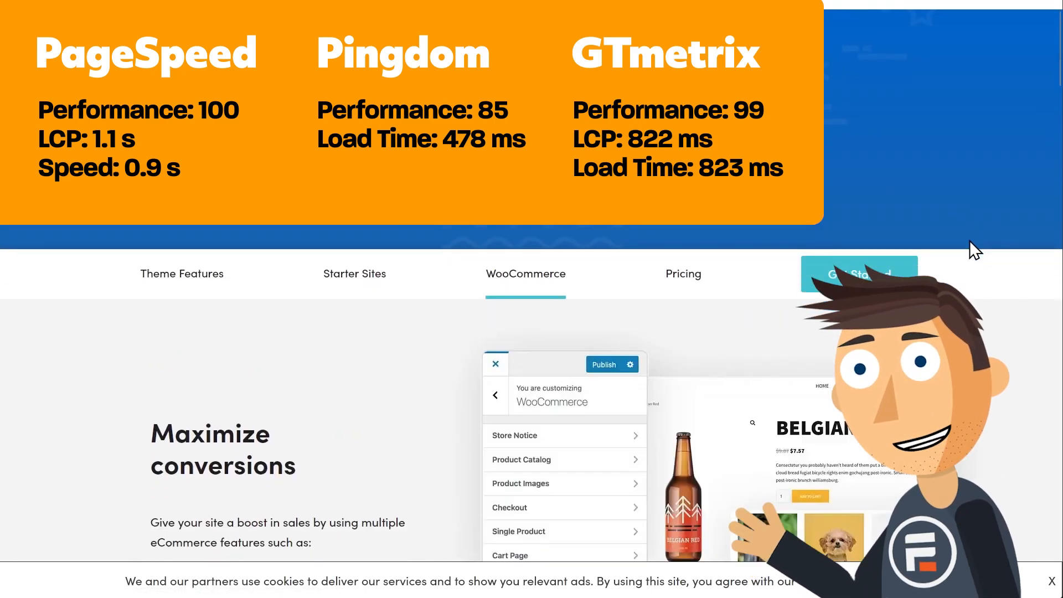
scroll("down", 3)
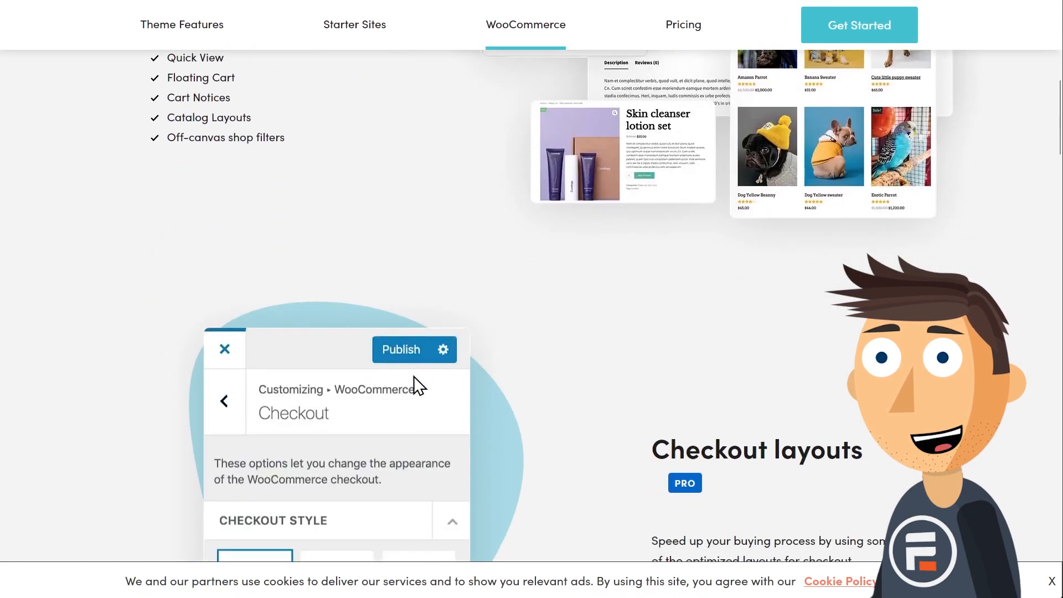
Show Neve's Starter Sites gallery filtered to Free and browse the Audio Books demo
left_click(354, 25)
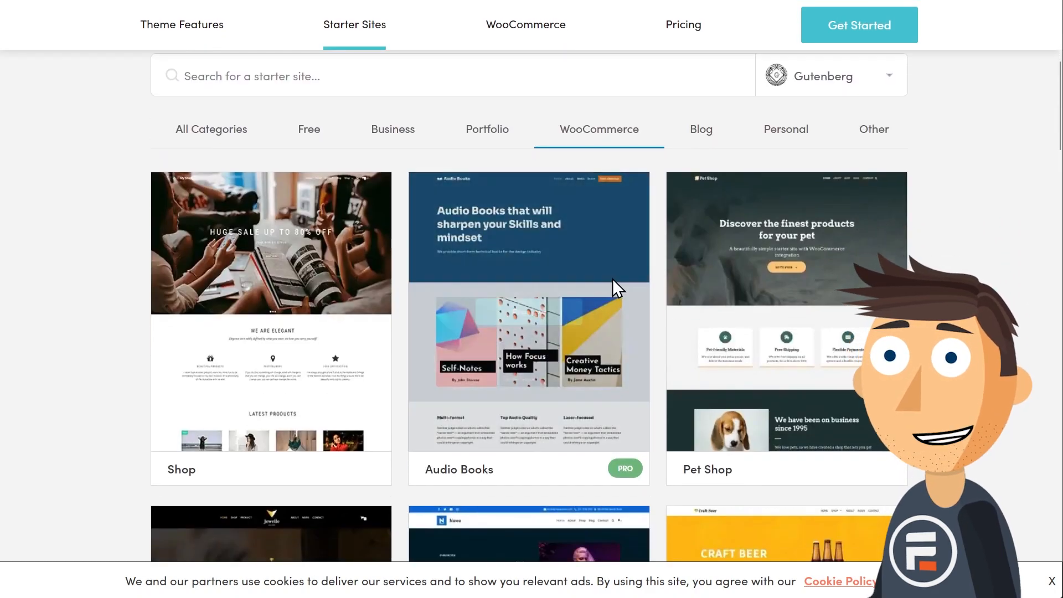
left_click(308, 129)
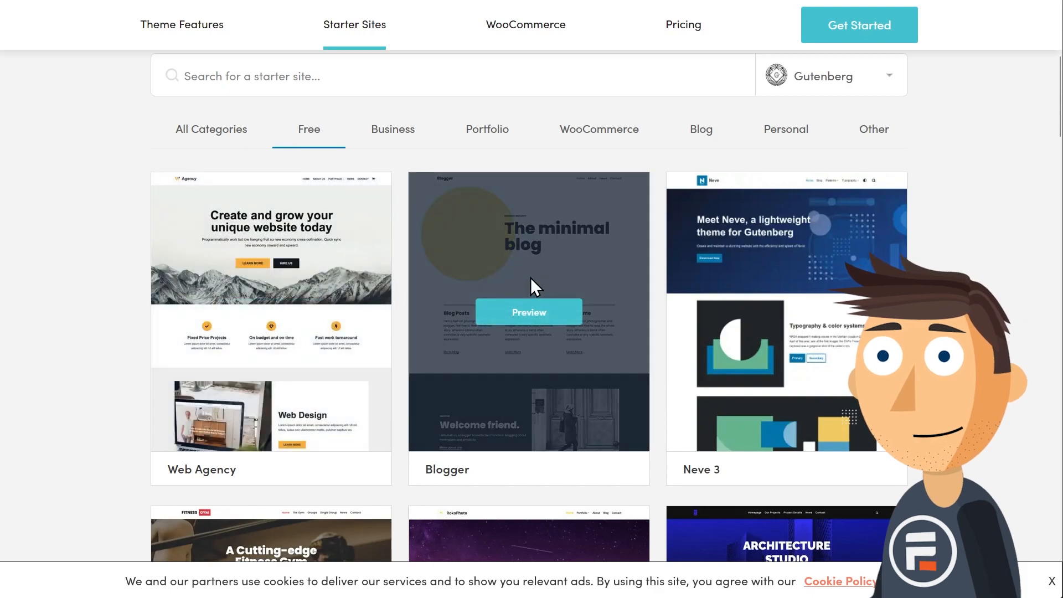
scroll("down", 3)
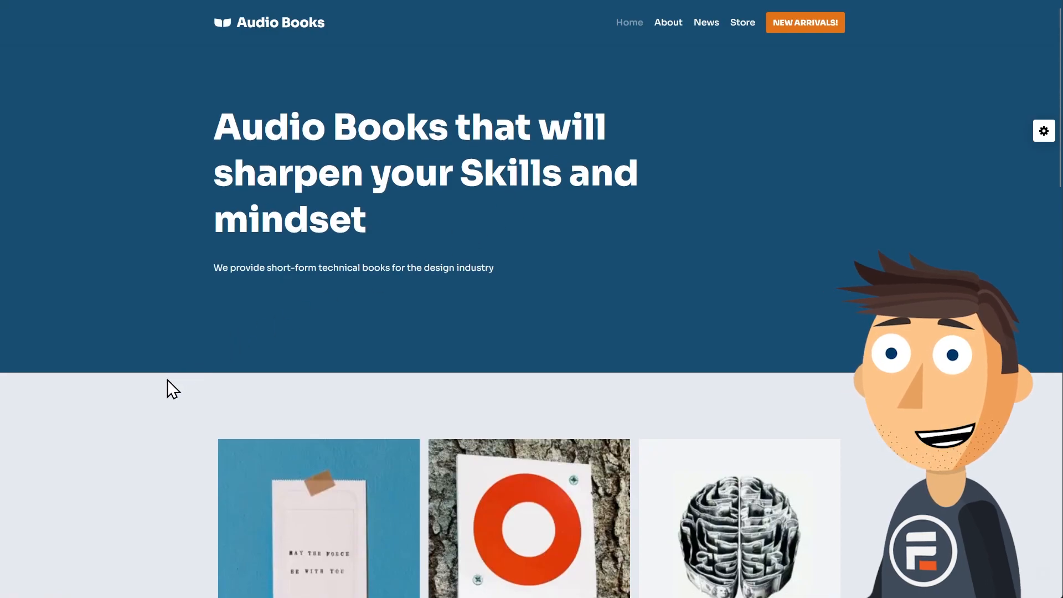
scroll("down", 3)
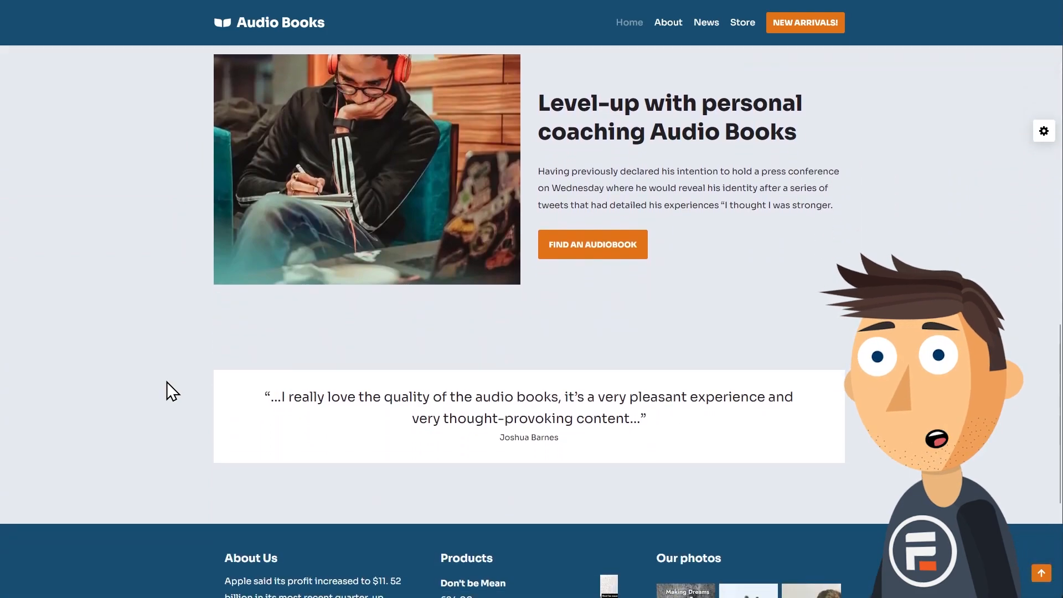
Go to the Audio Books demo's Store page and look through its Products
left_click(742, 22)
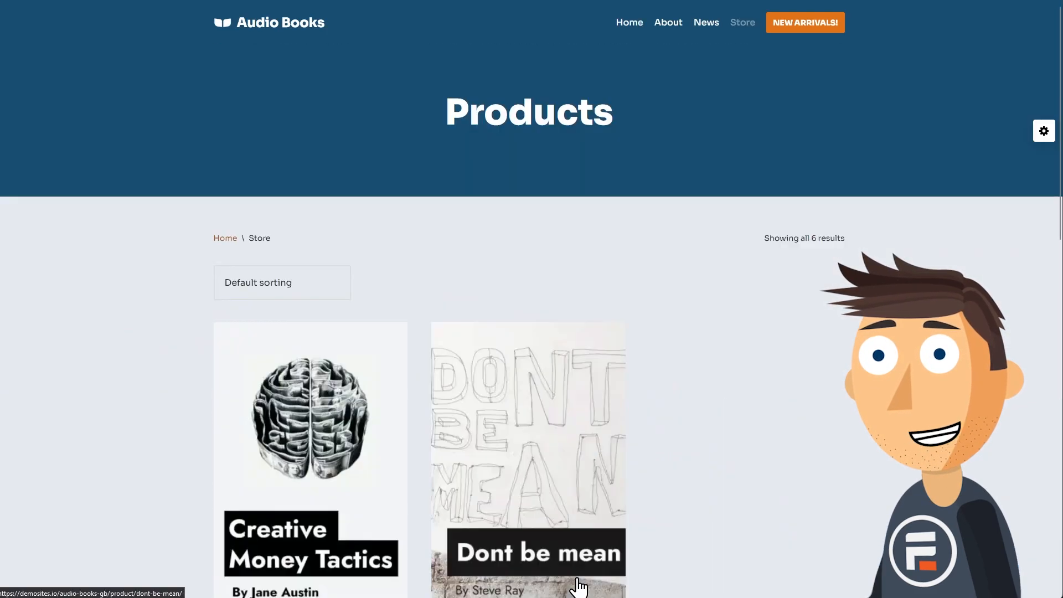
scroll("down", 3)
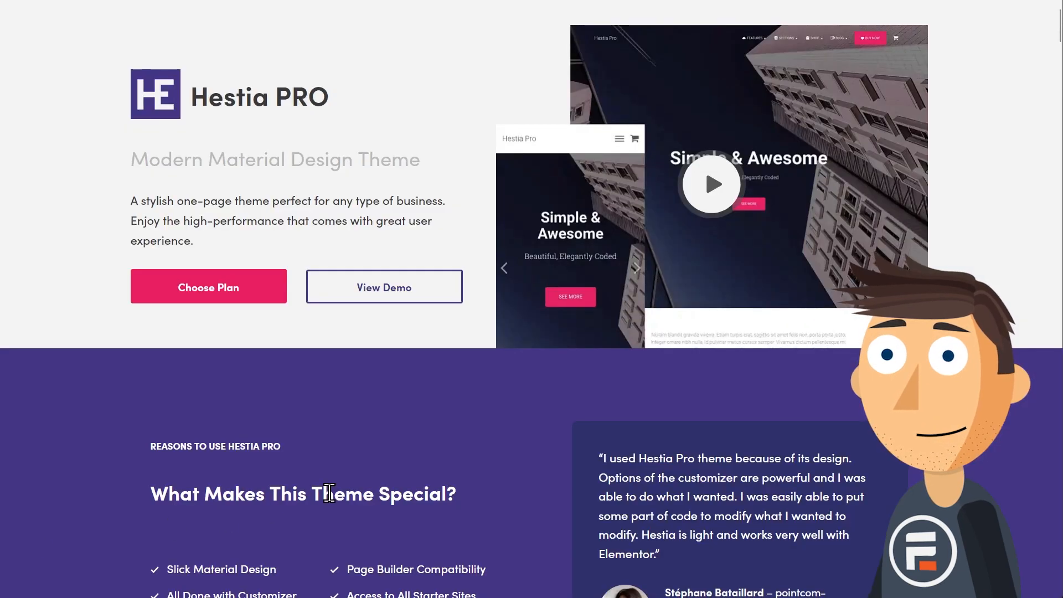
Scroll the Hestia PRO page through its user examples and the Travel Agent demo's speed scores
scroll("down", 3)
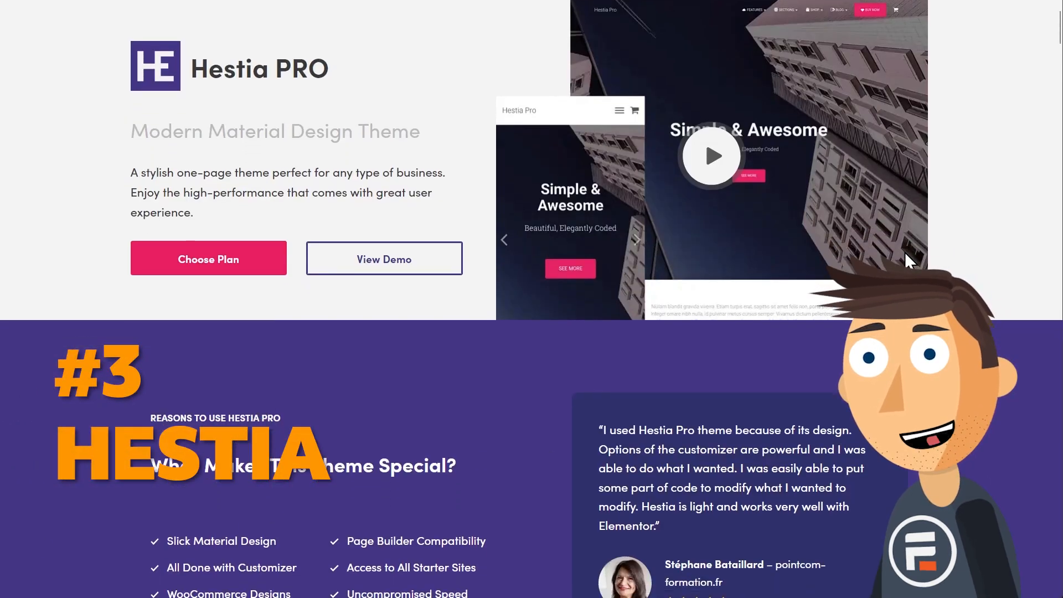
scroll("down", 3)
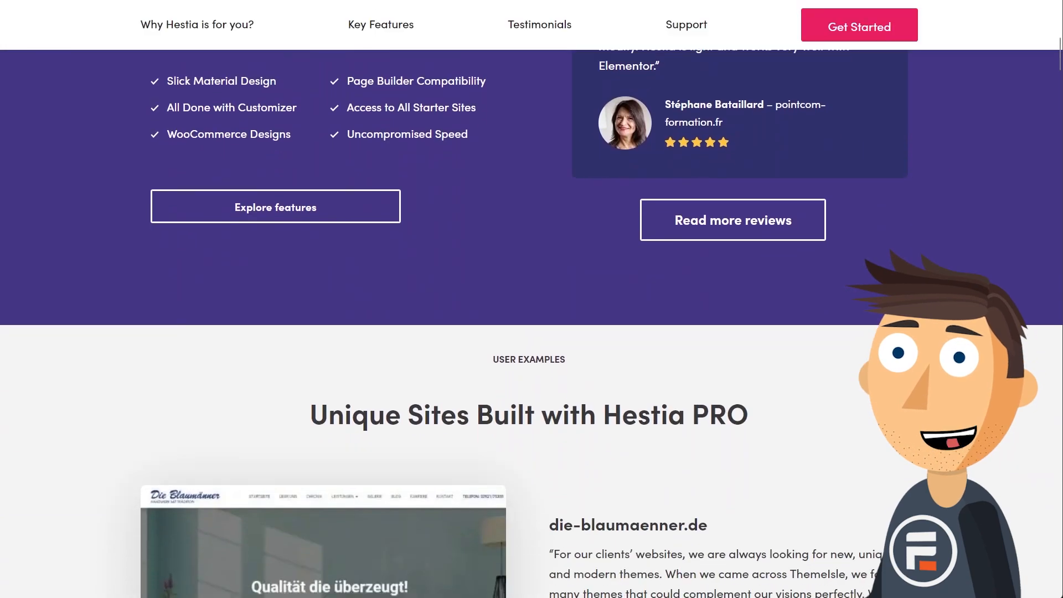
scroll("down", 3)
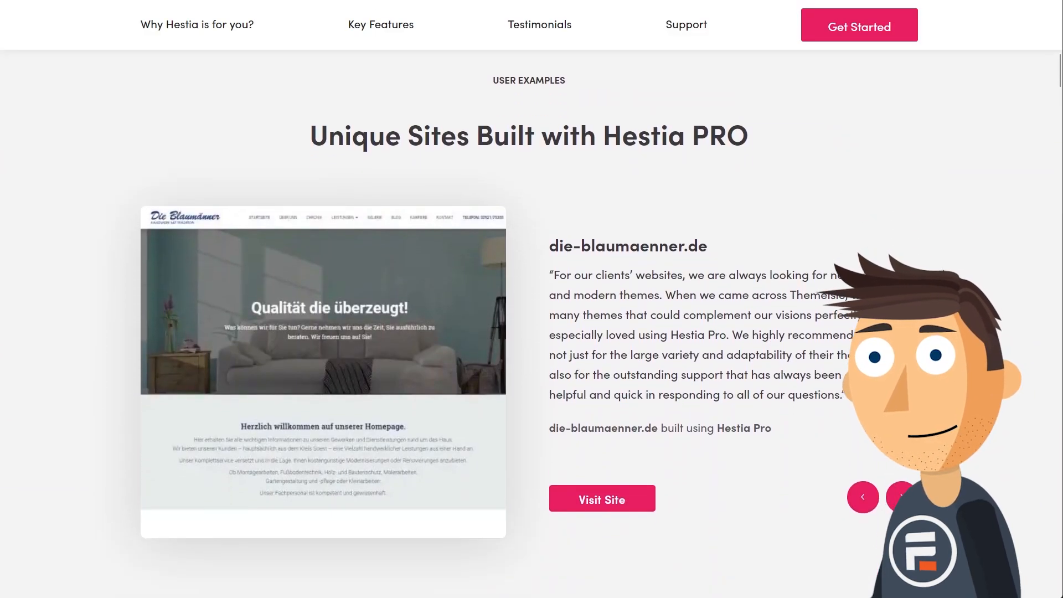
scroll("down", 3)
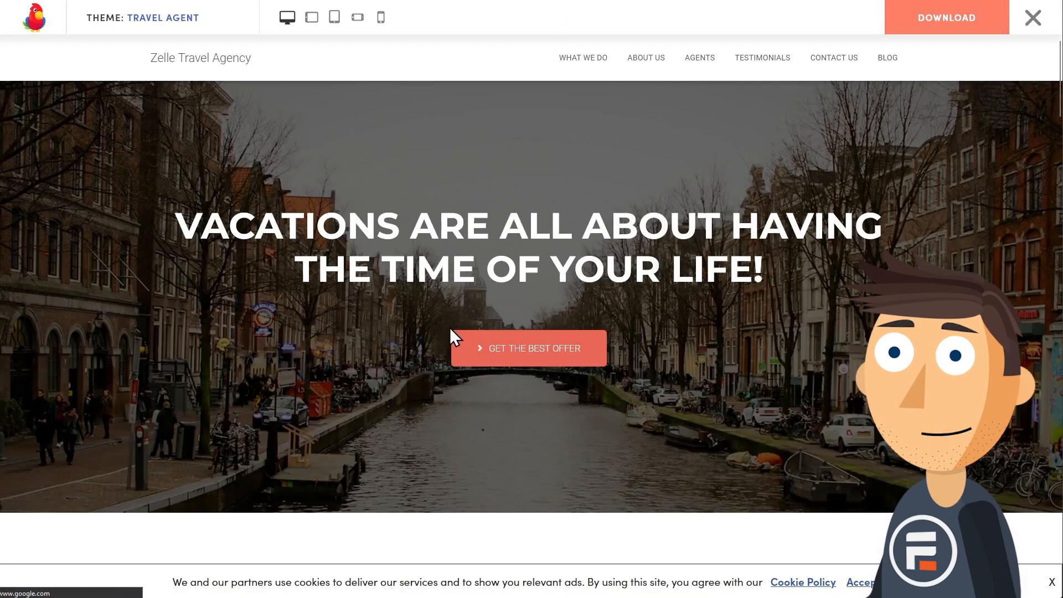
scroll("down", 3)
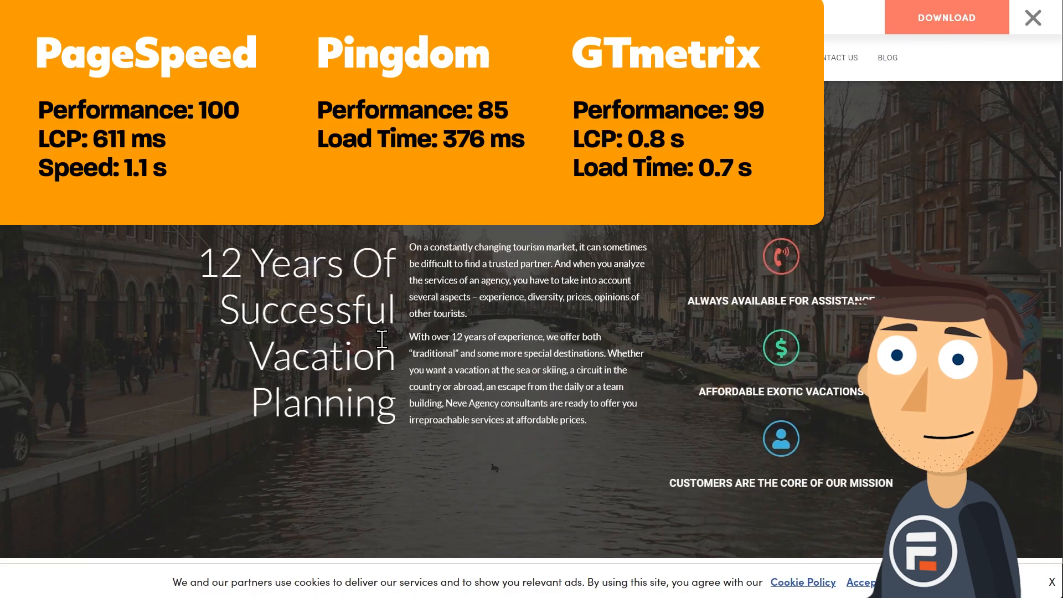
Continue down the Hestia PRO page to its Starter Sites section
scroll("down", 3)
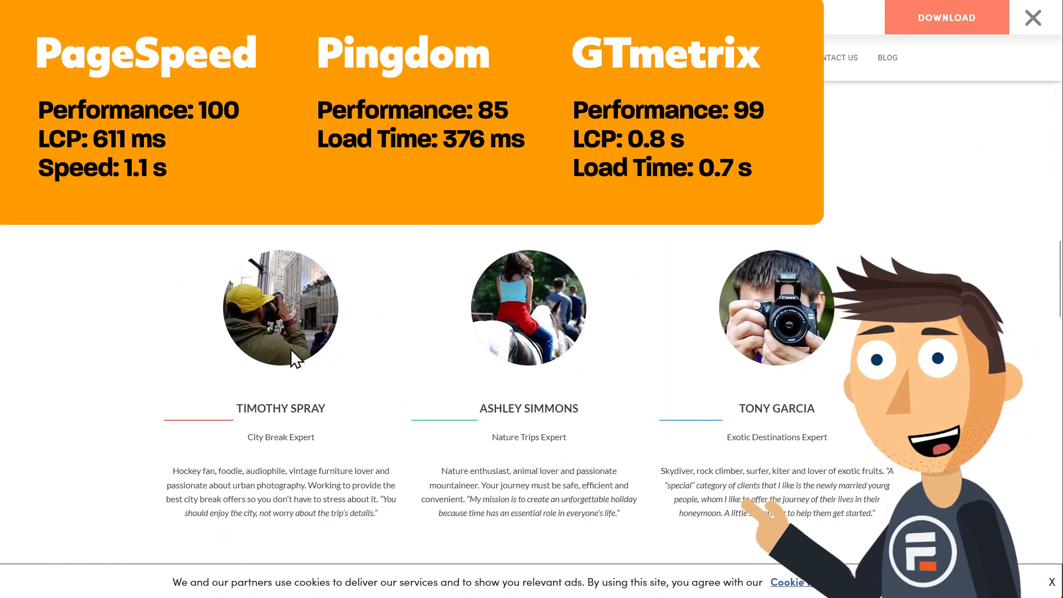
scroll("down", 3)
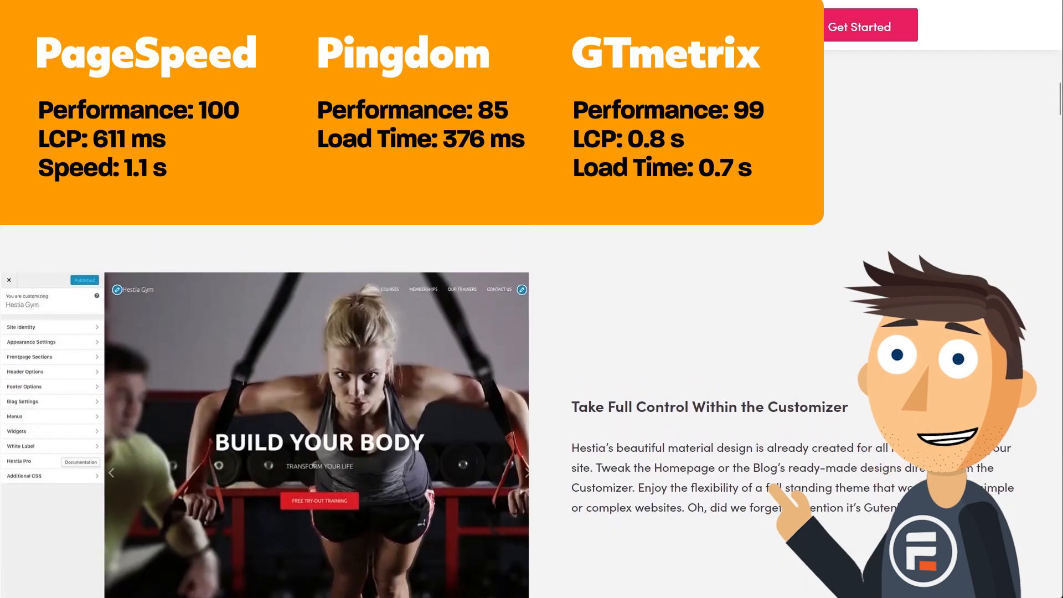
scroll("down", 3)
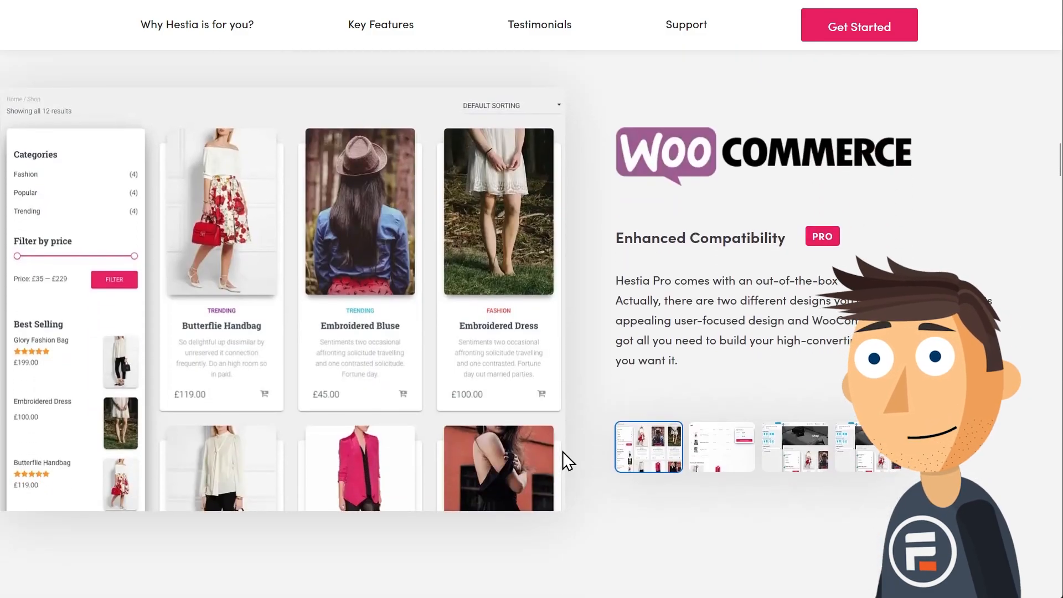
scroll("down", 3)
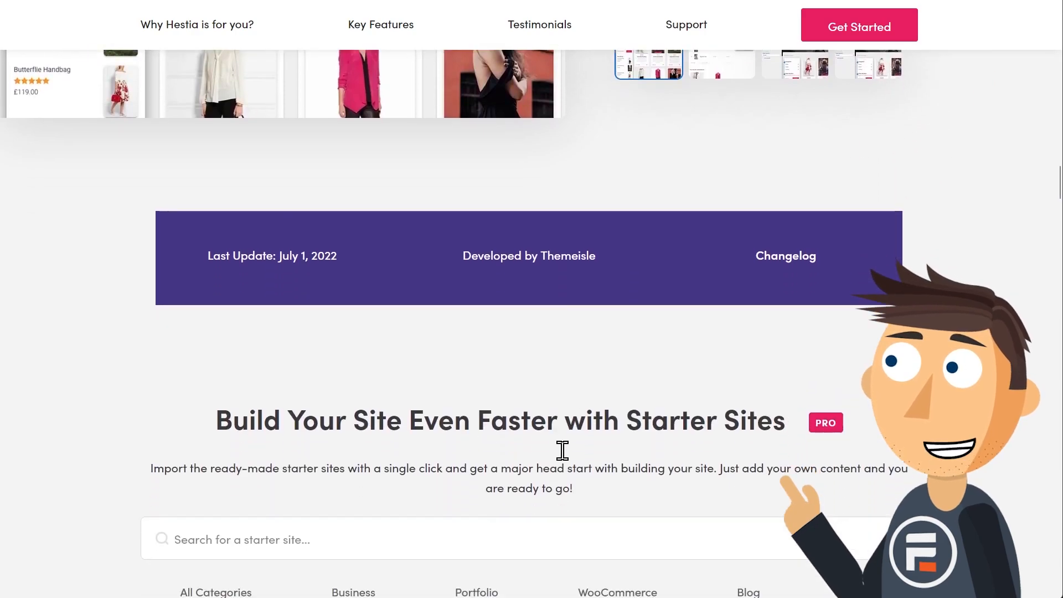
scroll("down", 3)
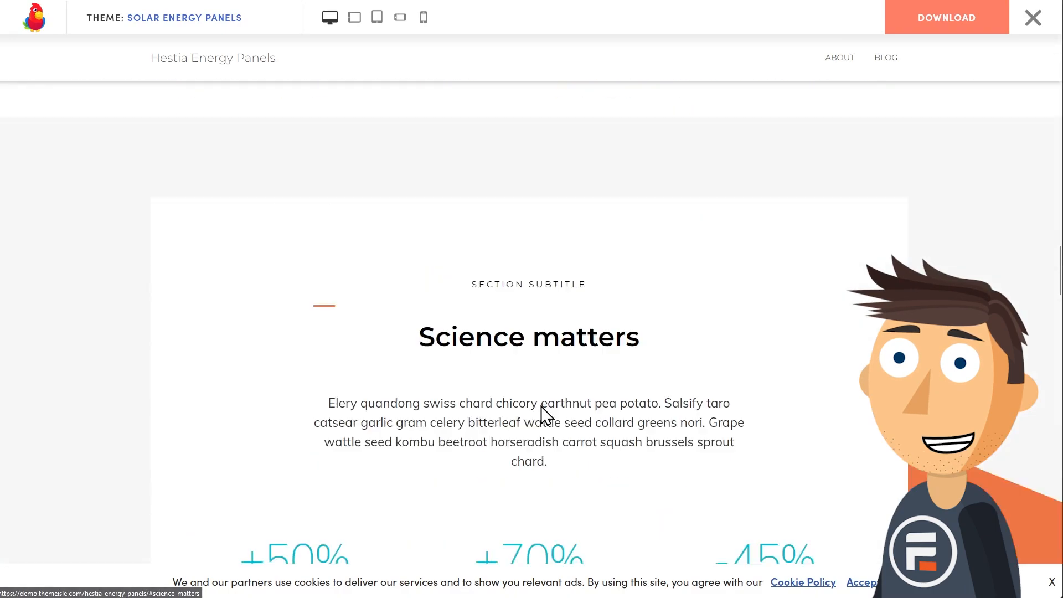
Scroll the Solar Energy Panels demo to its Science matters section
scroll("down", 3)
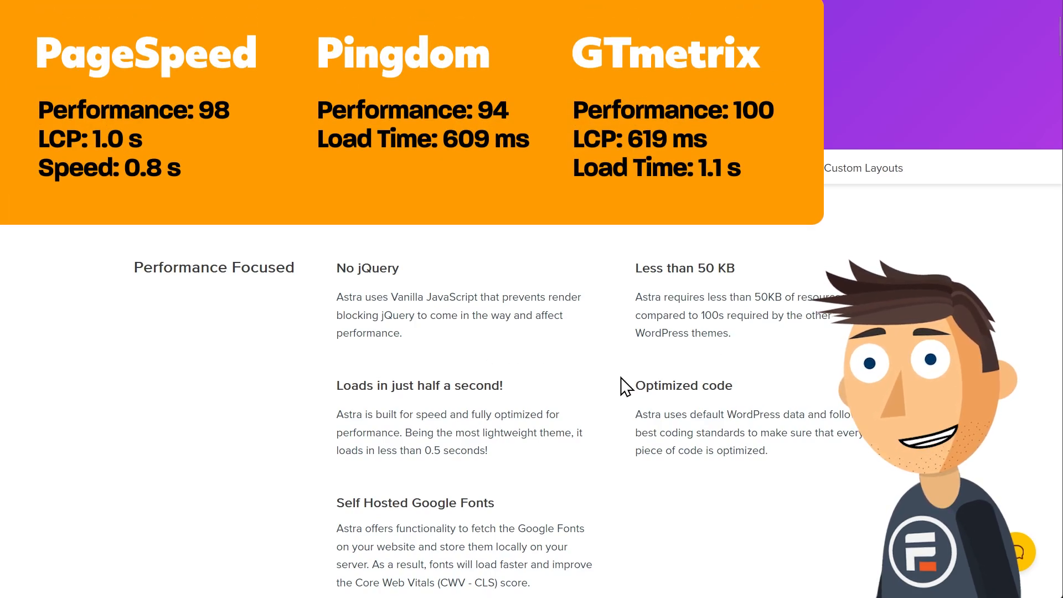
mouse_move(505, 457)
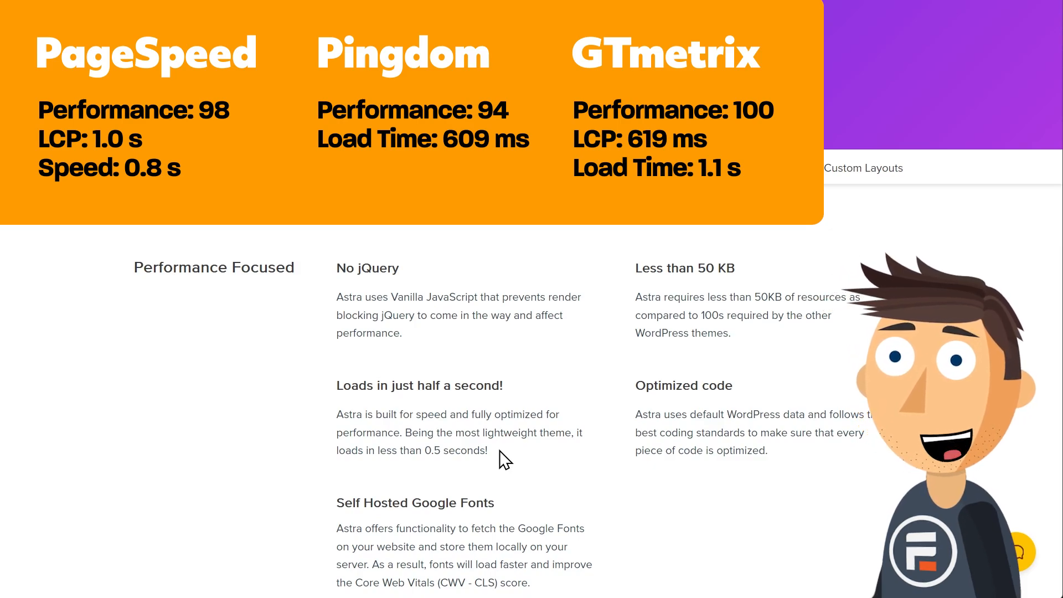
Scroll Astra's features from Performance Focused through mobile headers and mega menu
scroll("down", 3)
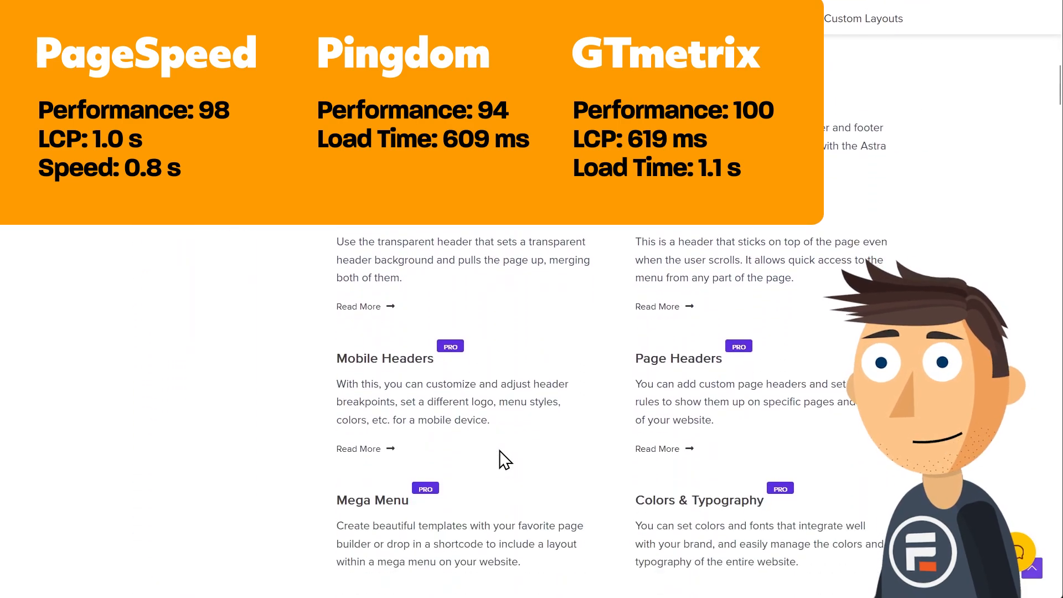
scroll("down", 3)
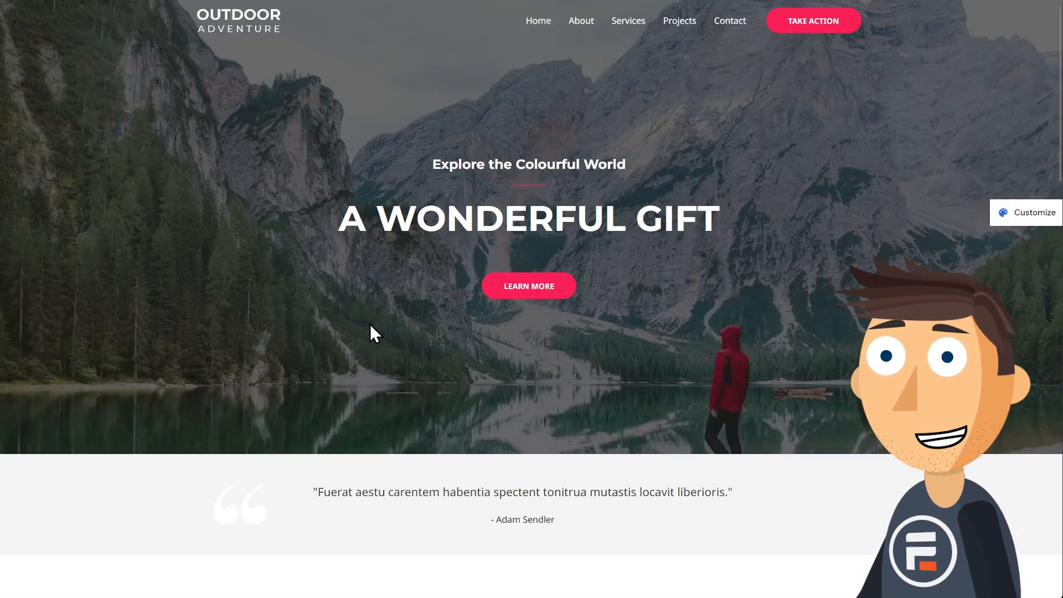
Scroll the Dianna Adams food critic demo past reviews, restaurants and mailing list to Latest Videos
scroll("down", 3)
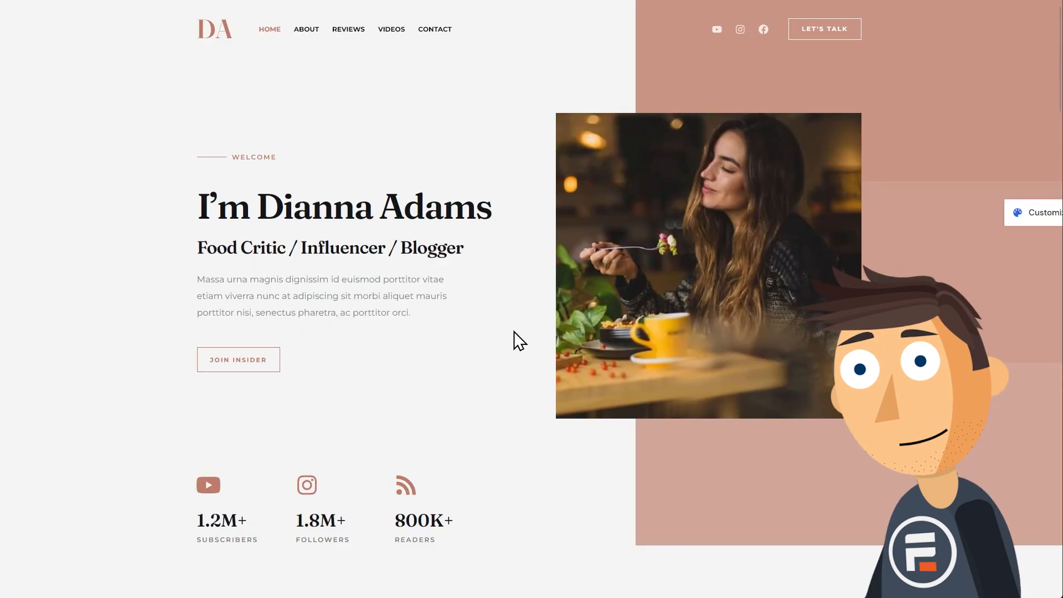
scroll("down", 3)
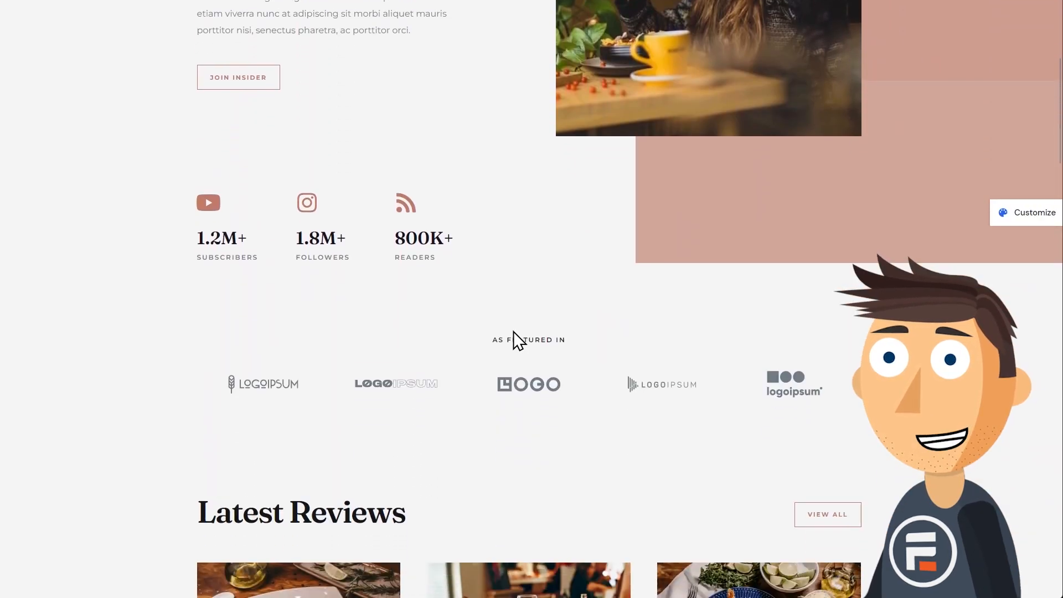
scroll("down", 3)
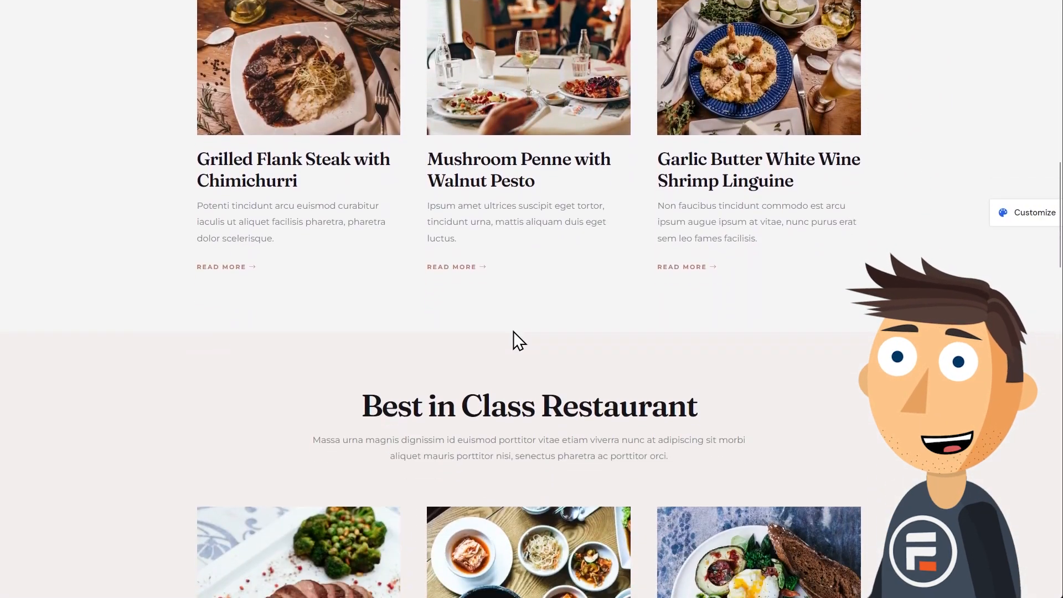
scroll("down", 3)
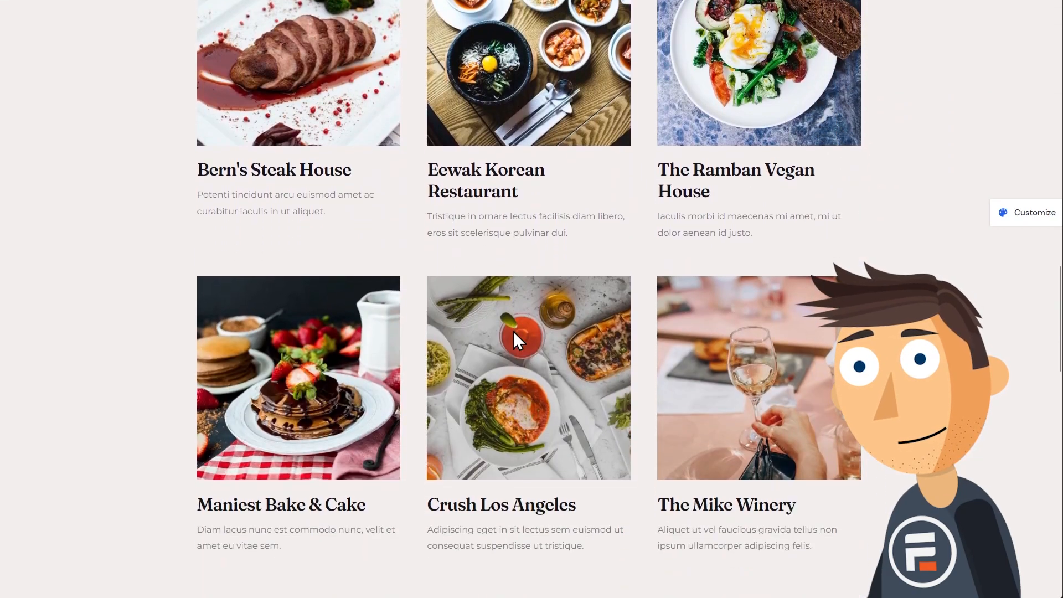
scroll("down", 3)
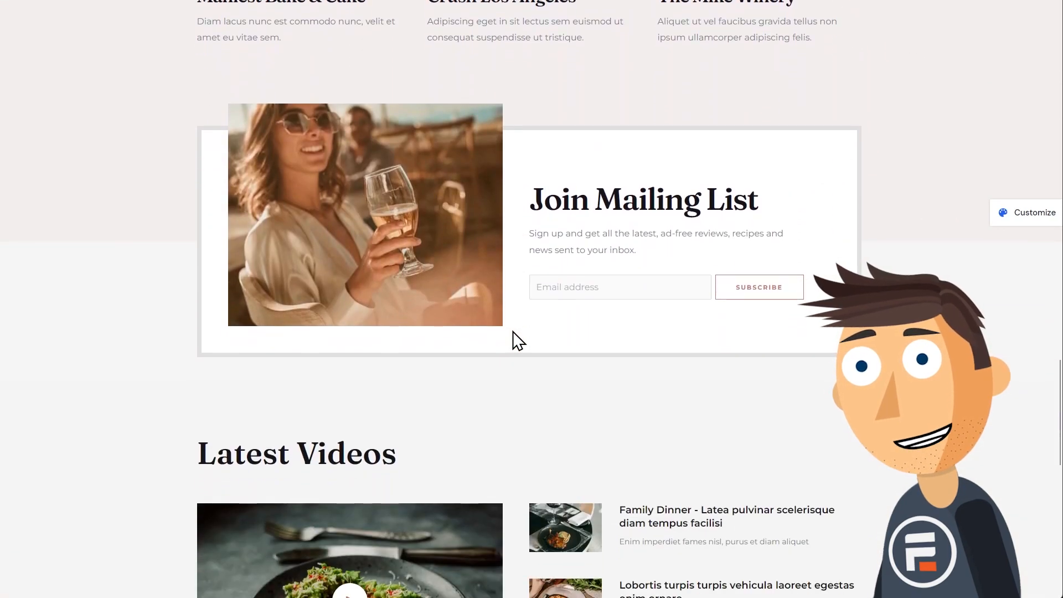
scroll("down", 3)
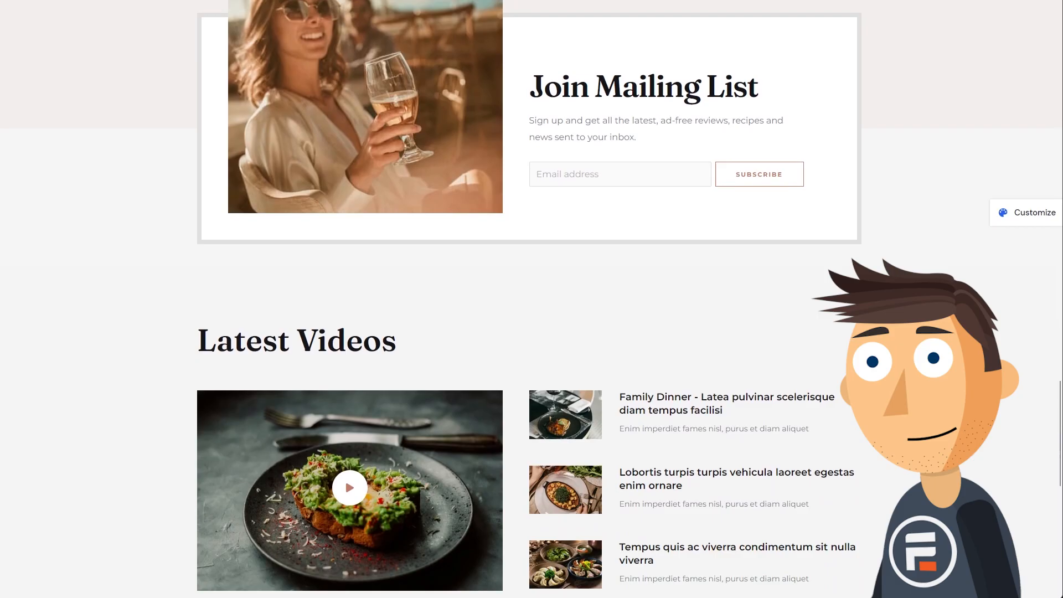